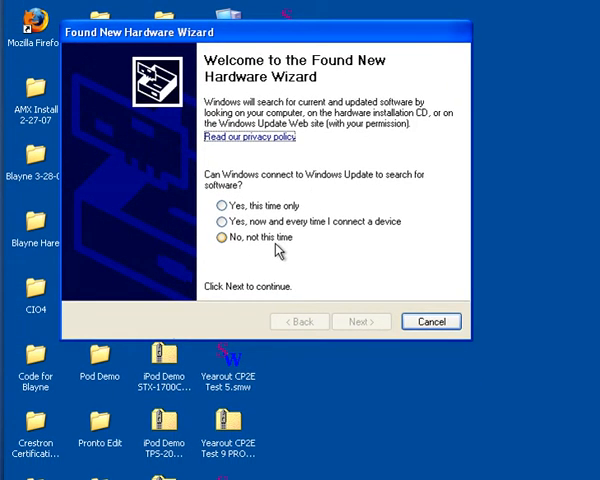
# - Answer the Windows Update question with 'No, not this time'
pyautogui.click(220, 238)
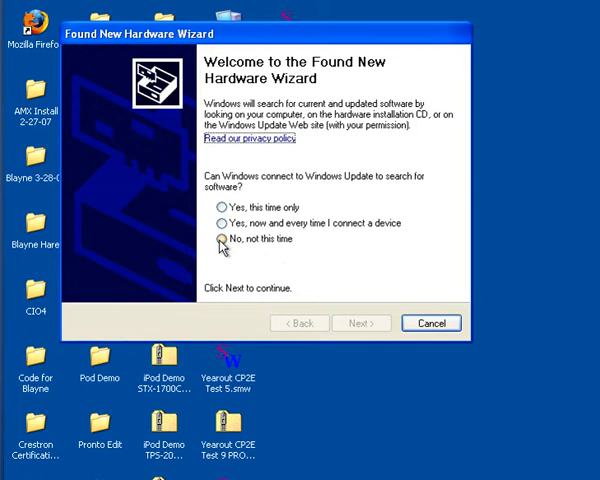
pyautogui.click(216, 240)
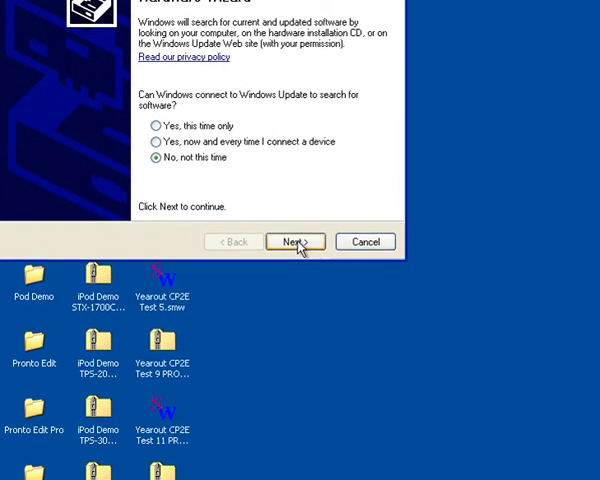
# - Advance the wizard and choose 'Install from a list or specific location (Advanced)'
pyautogui.click(296, 240)
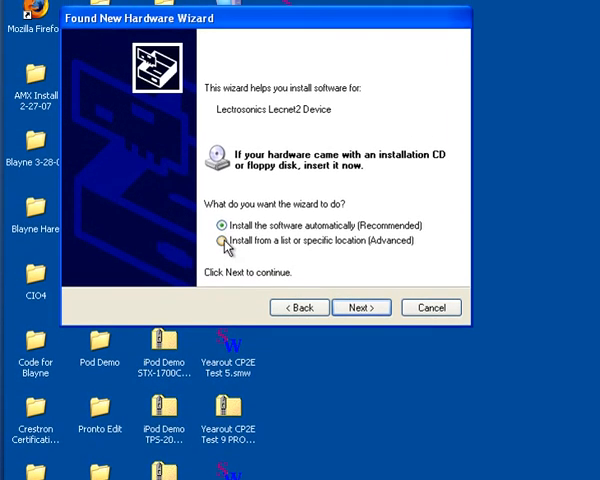
pyautogui.click(220, 240)
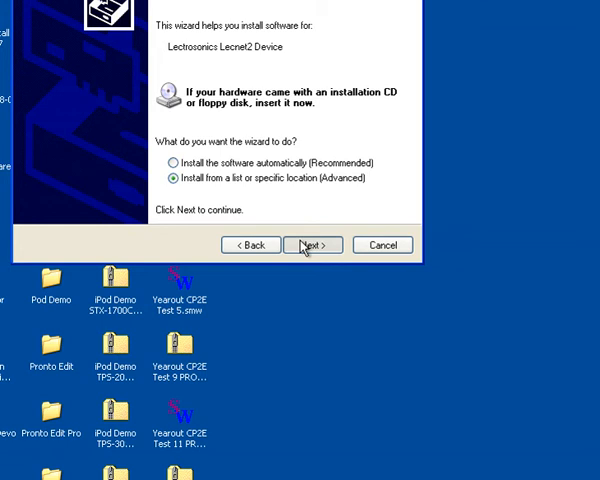
# - Include C:\Program Files\Lectrosonics\LecNet2\drivers in the search and start the driver search
pyautogui.click(312, 244)
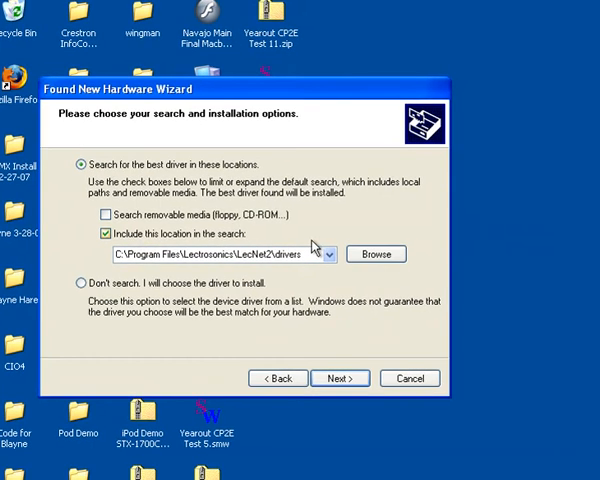
pyautogui.click(376, 252)
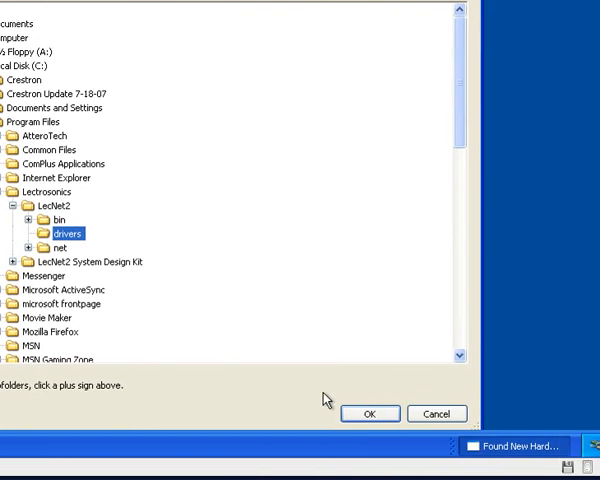
pyautogui.click(368, 412)
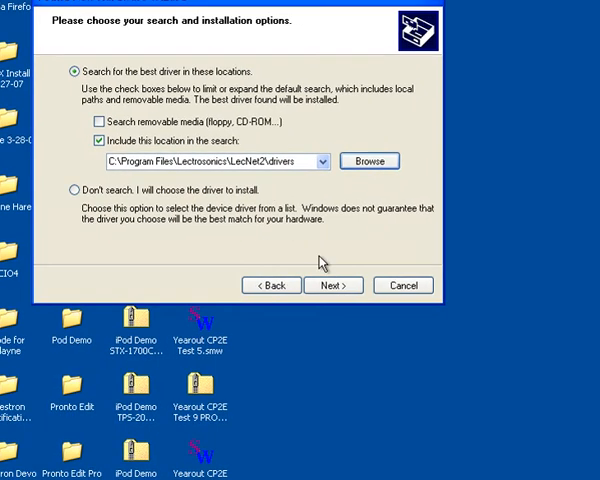
pyautogui.click(334, 284)
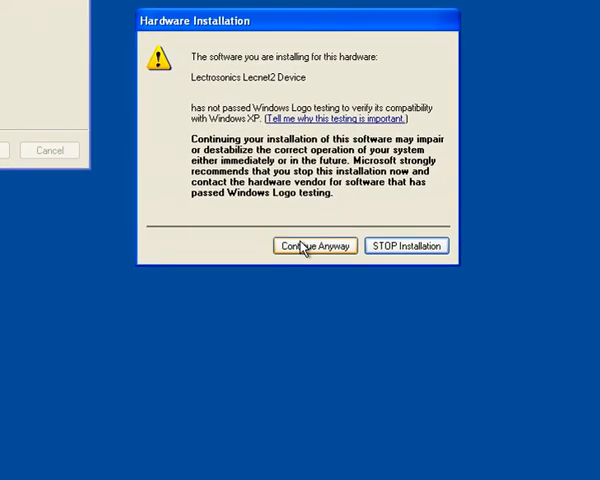
# - Accept the Logo-testing warning with Continue Anyway so the driver installs
pyautogui.click(314, 246)
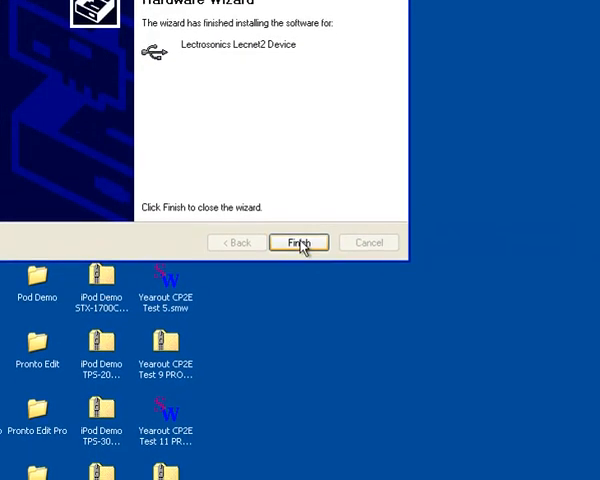
# - Finish the completed Found New Hardware Wizard, returning to the desktop
pyautogui.click(298, 242)
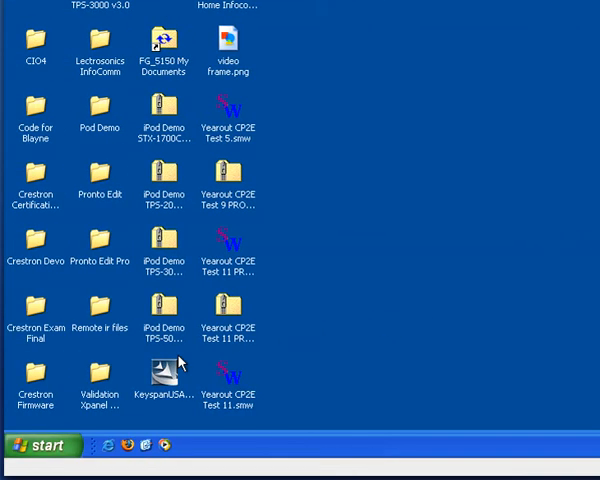
# - Launch dm1624.exe from the desktop and show the Connect menu's connection methods
pyautogui.click(40, 444)
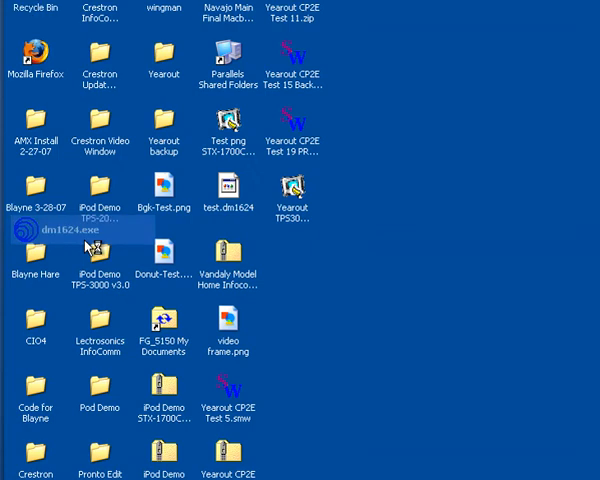
pyautogui.doubleClick(36, 230)
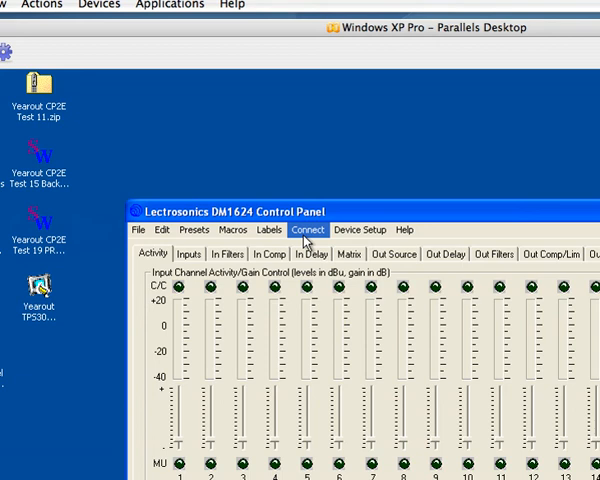
pyautogui.click(308, 236)
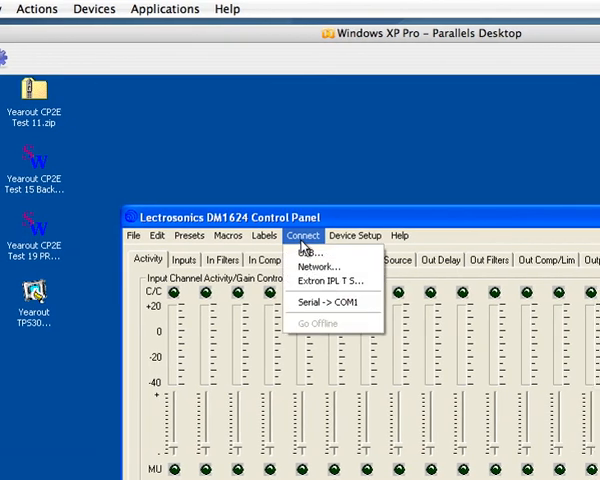